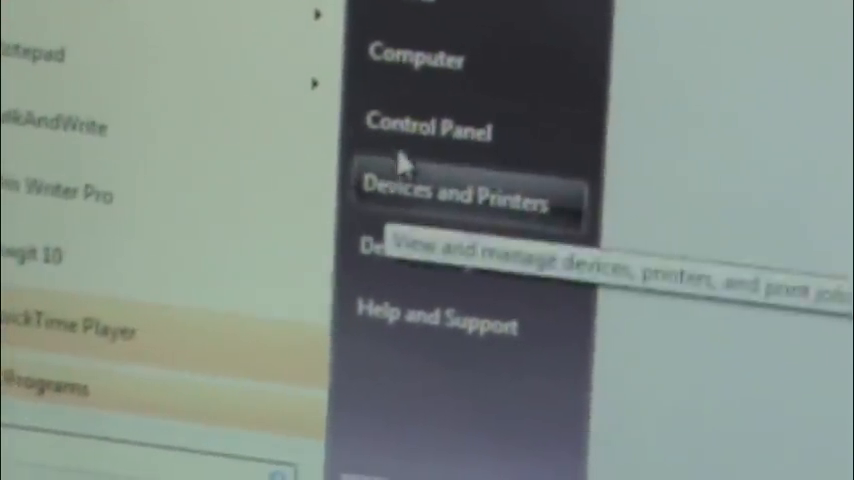
Open Control Panel from the Start menu
{"action": "left_click", "coordinate": [430, 127]}
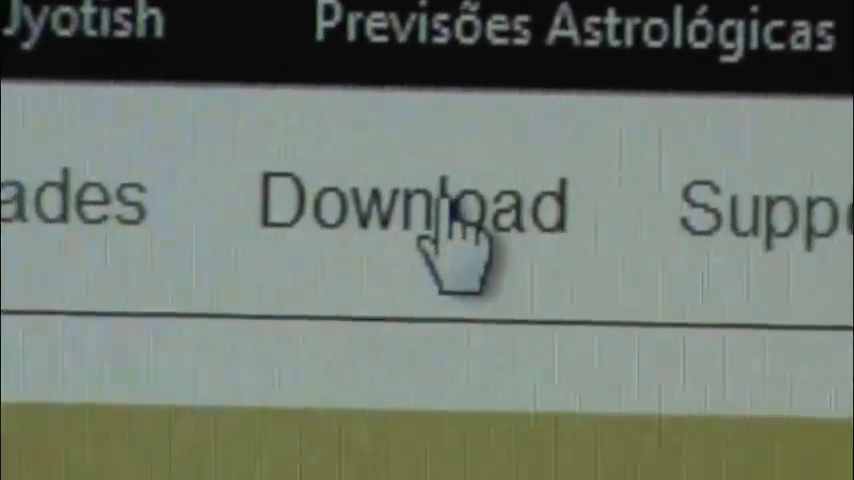
Go to the Goravani Download page listing Jyotish 3.0 for Mac OSX, Vista and XP
{"action": "left_click", "coordinate": [415, 205]}
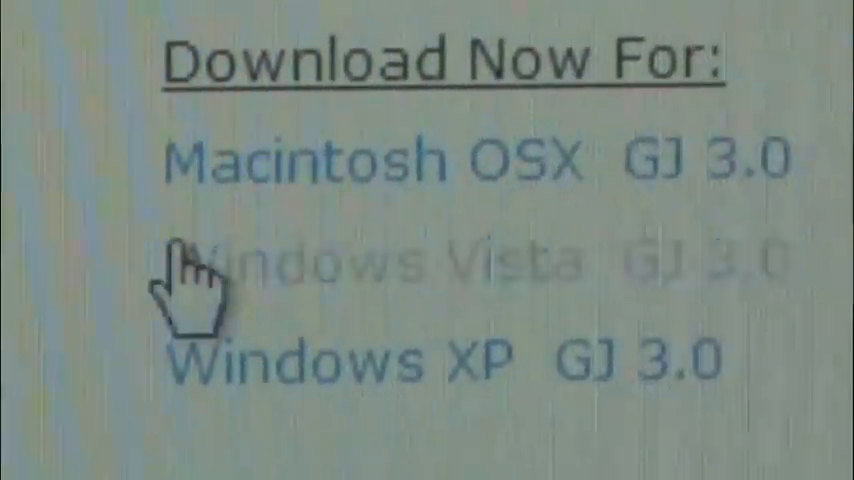
{"action": "mouse_move", "coordinate": [205, 265]}
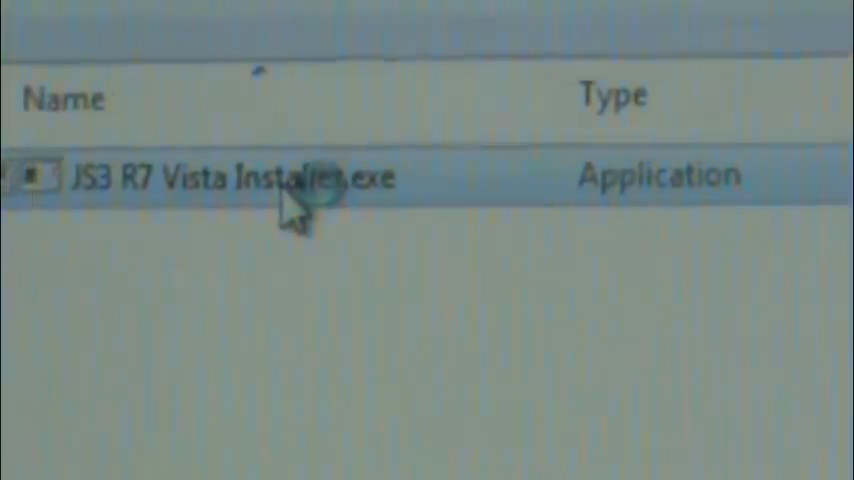
Run JS3 R7 Vista Installer.exe from the downloads folder
{"action": "double_click", "coordinate": [230, 177]}
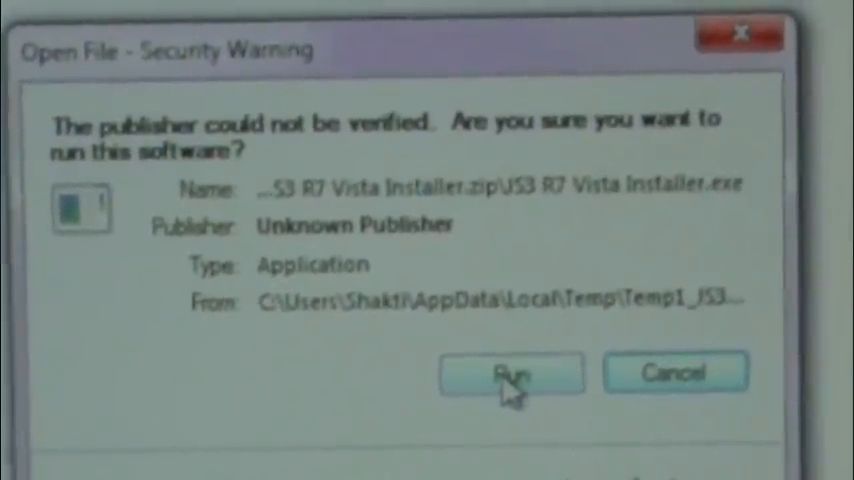
Approve the unverified publisher and UAC prompts, choosing English as setup language
{"action": "left_click", "coordinate": [510, 372]}
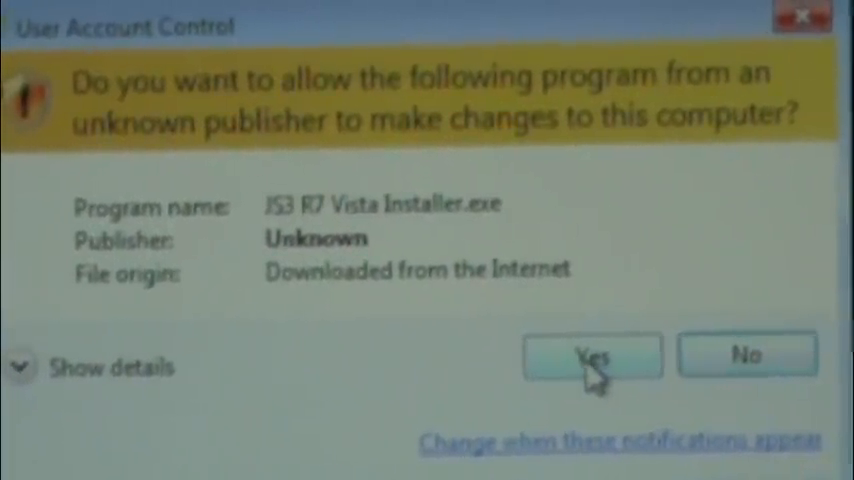
{"action": "left_click", "coordinate": [592, 357]}
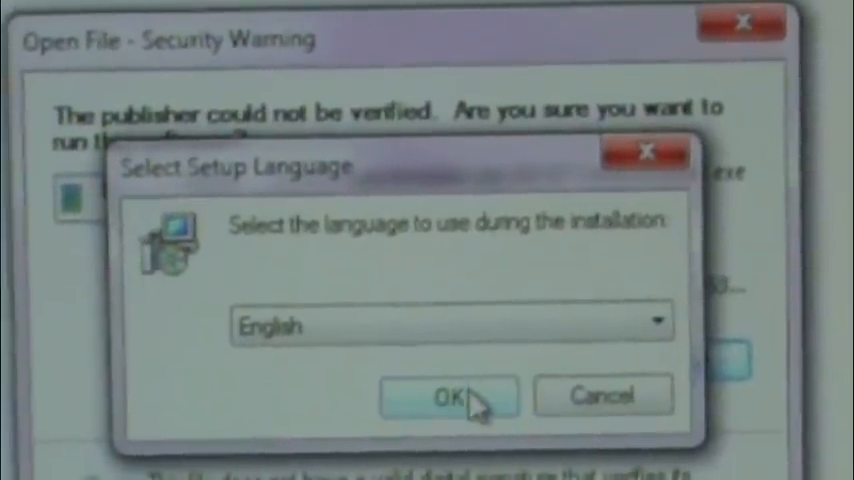
{"action": "left_click", "coordinate": [449, 396]}
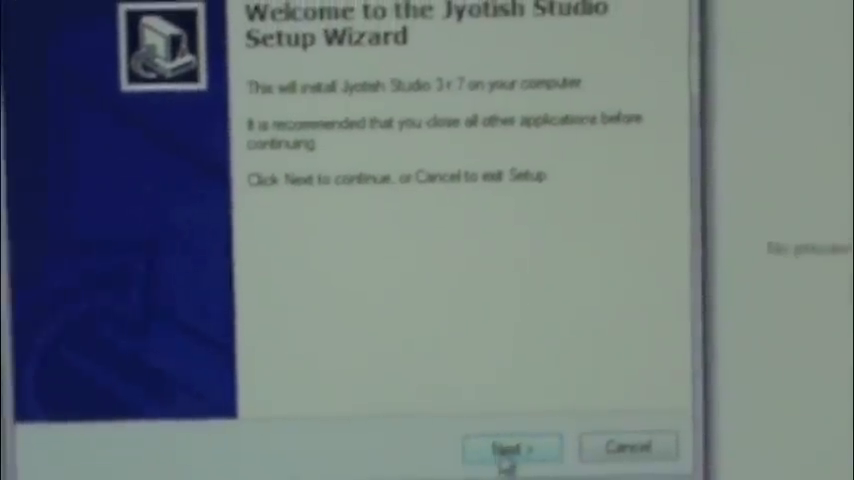
Advance the Jyotish Studio wizard with desktop and Quick Launch icons left unchecked
{"action": "left_click", "coordinate": [512, 447]}
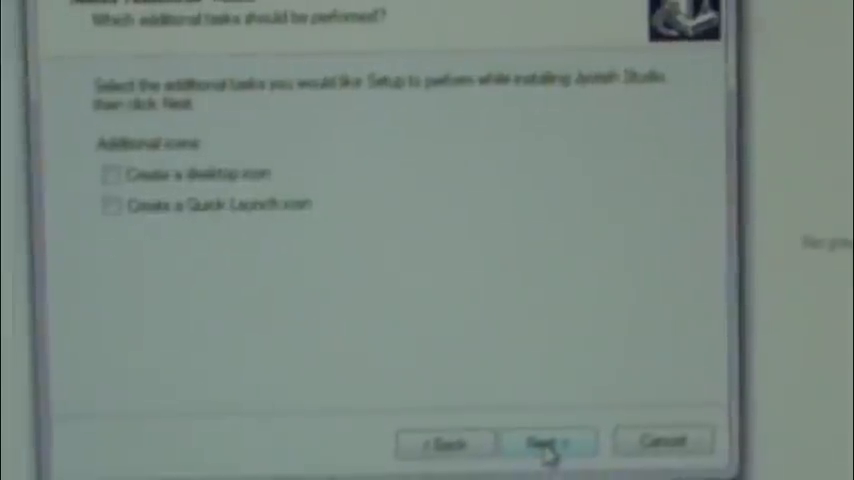
{"action": "left_click", "coordinate": [548, 442]}
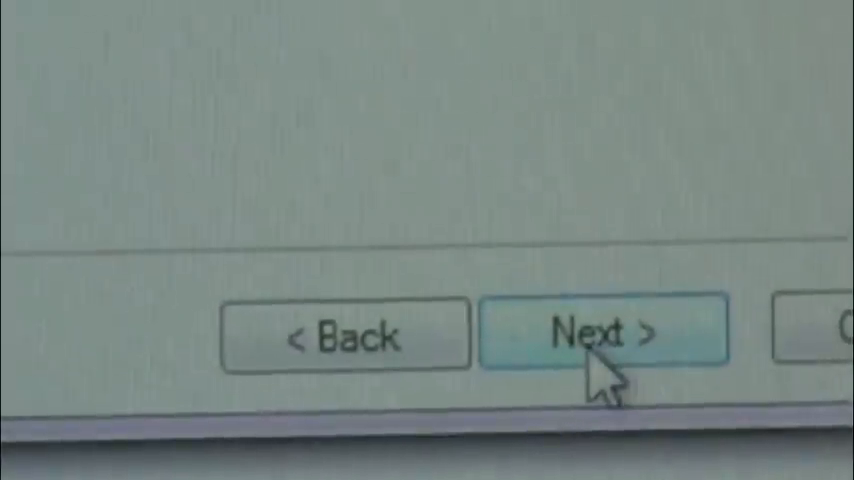
{"action": "left_click", "coordinate": [604, 333]}
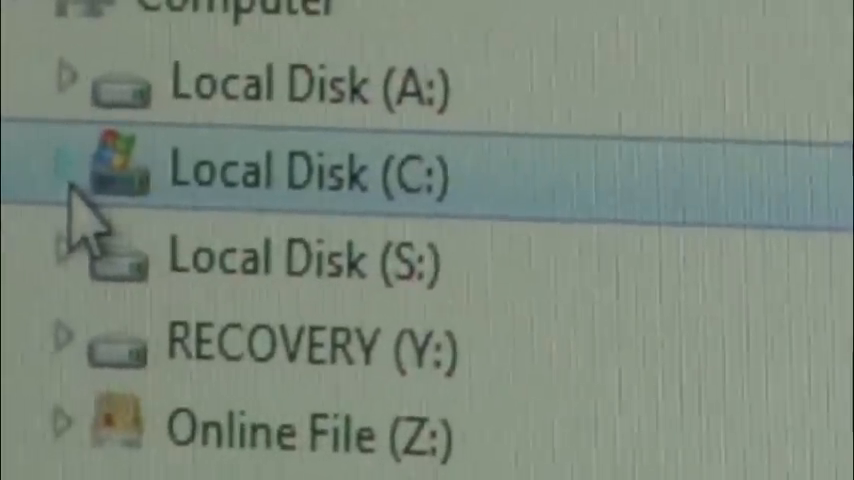
Expand Local Disk (C:) and scroll down to the Program Files folders
{"action": "left_click", "coordinate": [65, 175]}
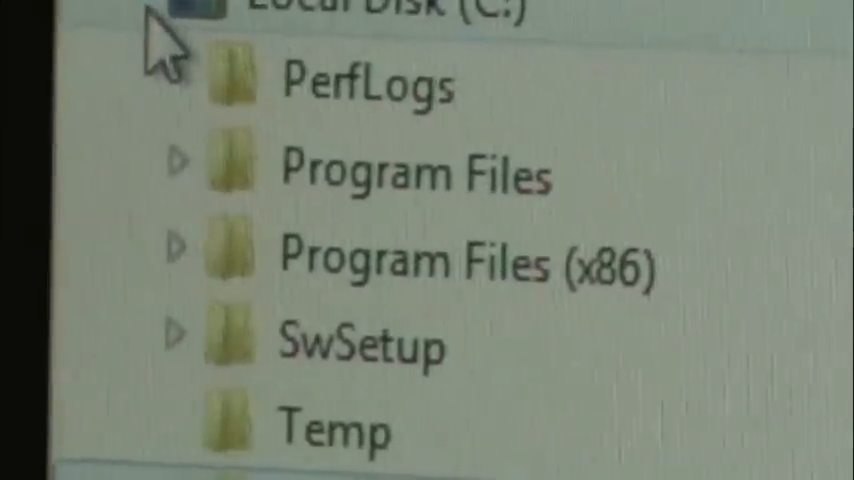
{"action": "scroll", "scroll_direction": "down", "scroll_amount": 3}
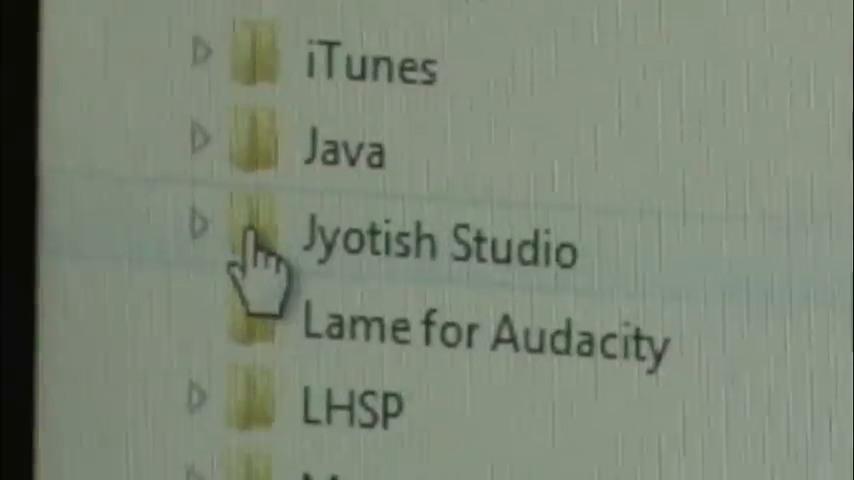
{"action": "scroll", "scroll_direction": "down", "scroll_amount": 3}
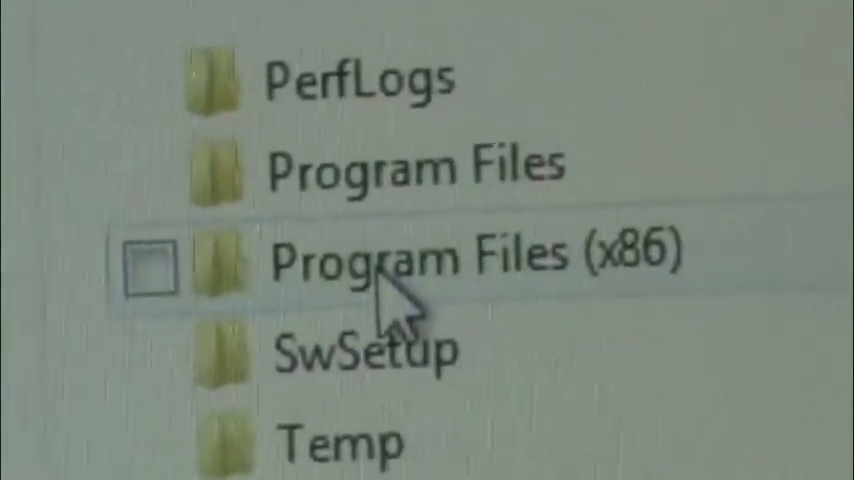
Scroll through the Jyotish Studio folder showing JSDatafiles, the manual PDF, omnis.exe and studiorg.exe
{"action": "scroll", "scroll_direction": "down", "scroll_amount": 3}
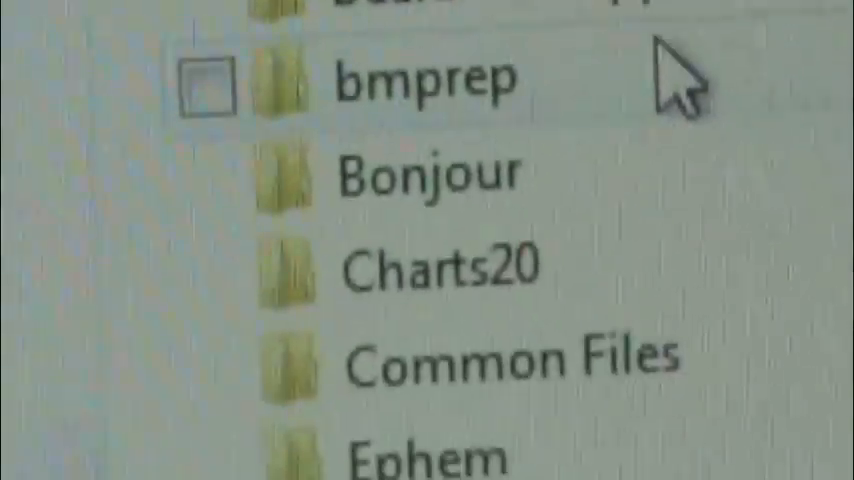
{"action": "scroll", "scroll_direction": "down", "scroll_amount": 3}
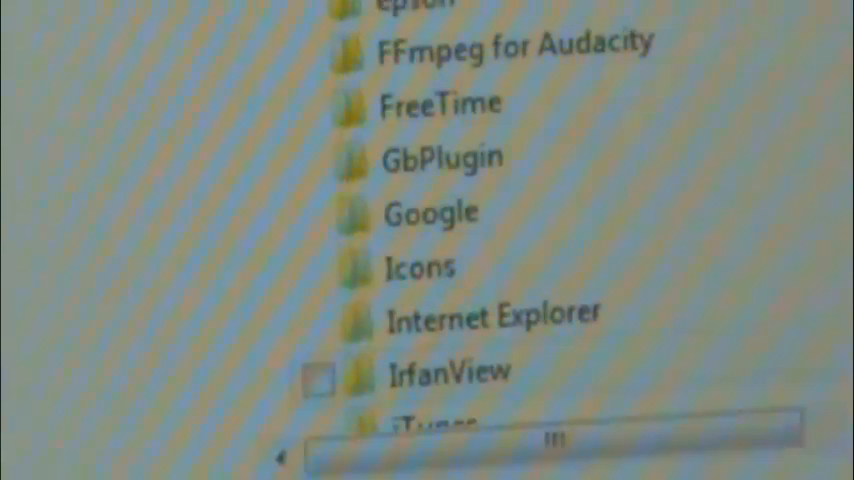
{"action": "scroll", "scroll_direction": "down", "scroll_amount": 3}
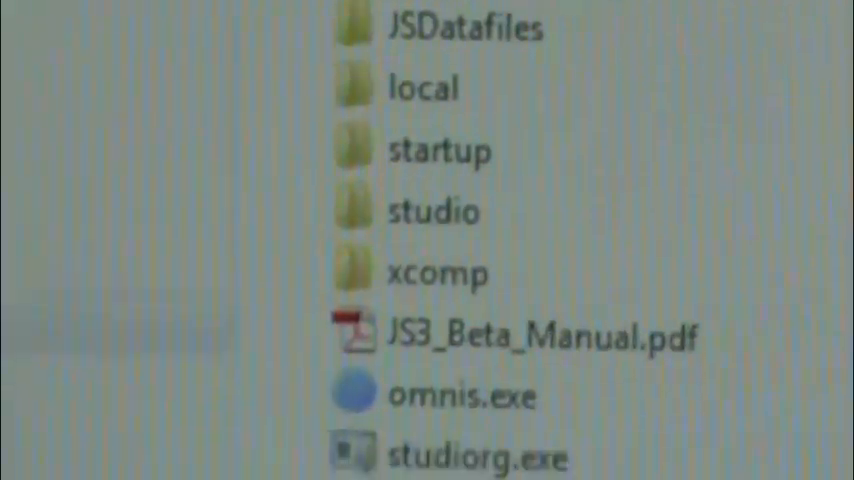
Scroll the Jyotish Studio folder and select omnis.exe
{"action": "scroll", "scroll_direction": "down", "scroll_amount": 3}
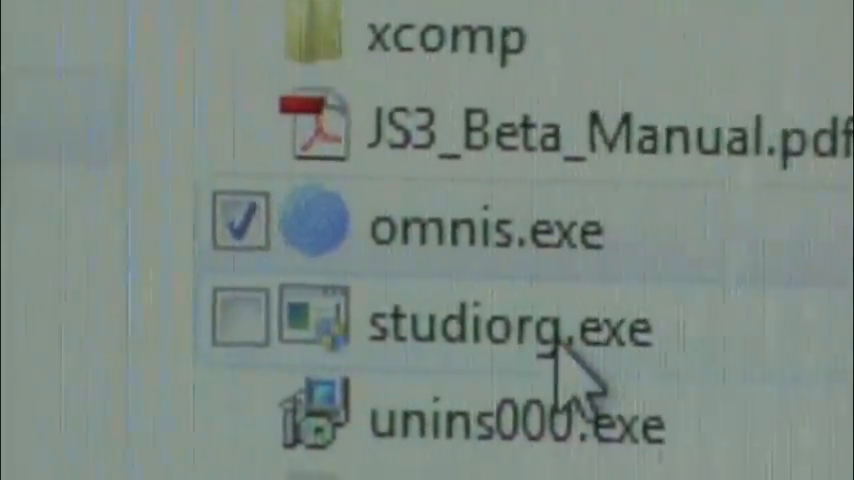
{"action": "left_click", "coordinate": [480, 228]}
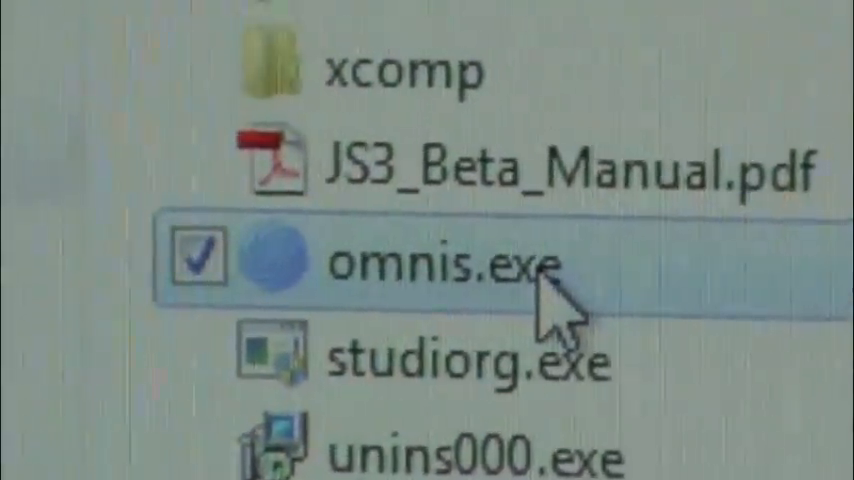